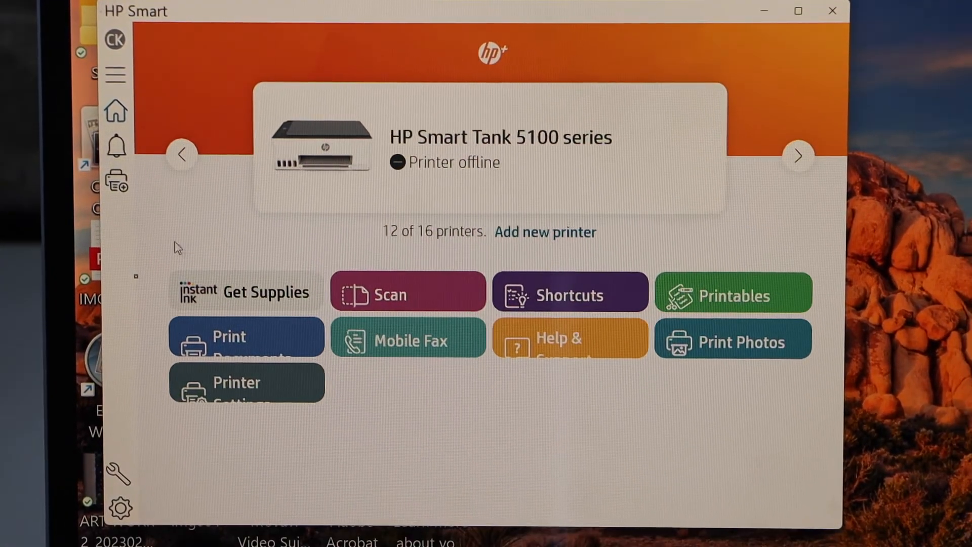
mouse_move(121, 195)
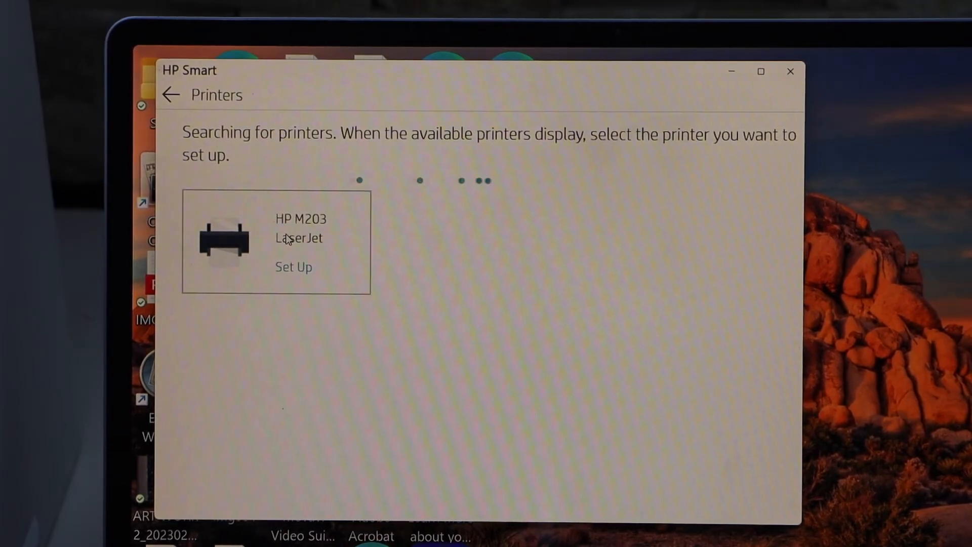
Select the HP M203 LaserJet from the found printers to begin its setup.
left_click(293, 268)
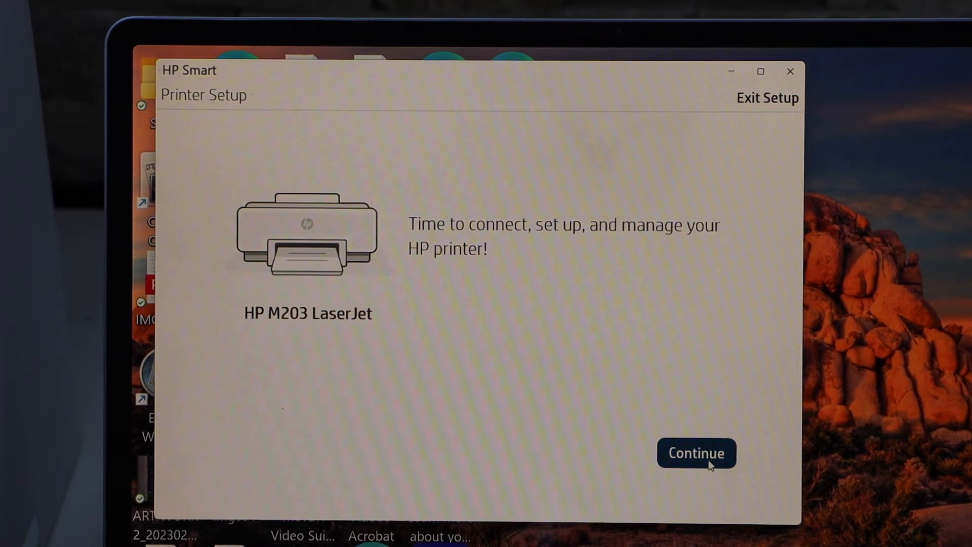
Continue past the HP M203 LaserJet setup welcome screen.
left_click(699, 453)
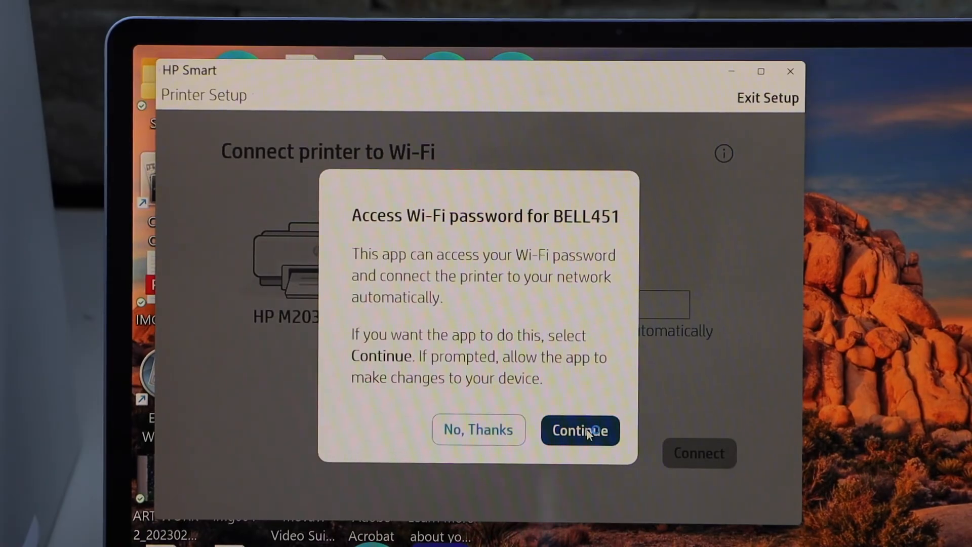
Share the BELL451 Wi-Fi password, confirm the printer joined, and return home.
left_click(580, 429)
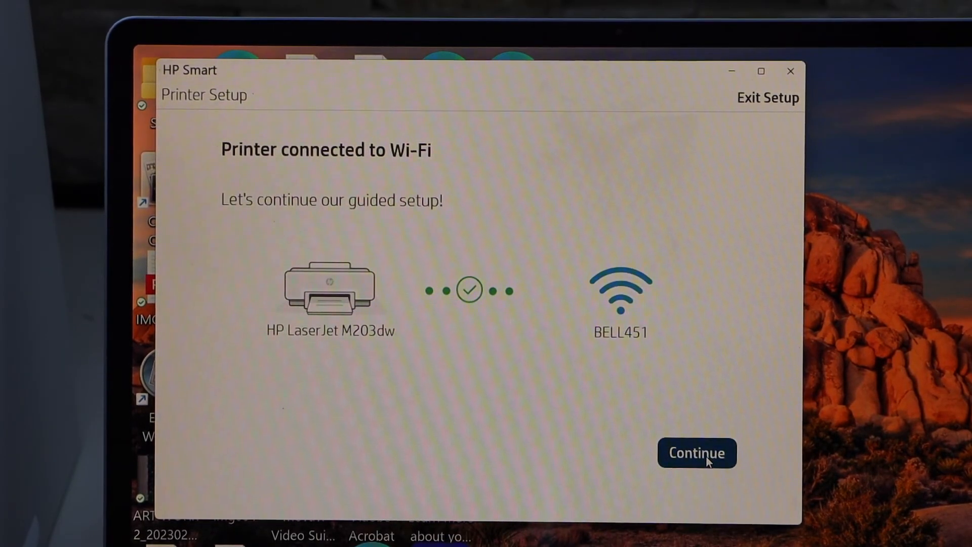
left_click(697, 453)
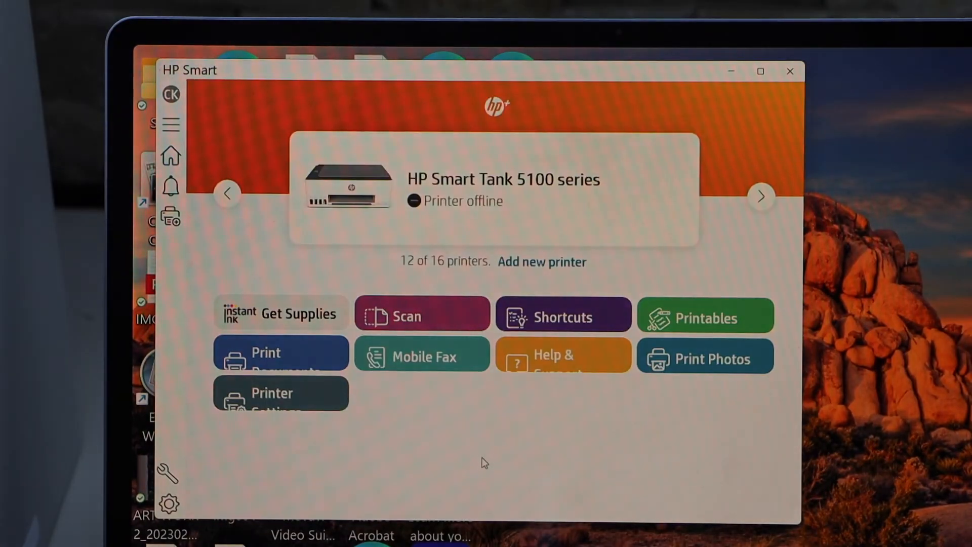
left_click(761, 197)
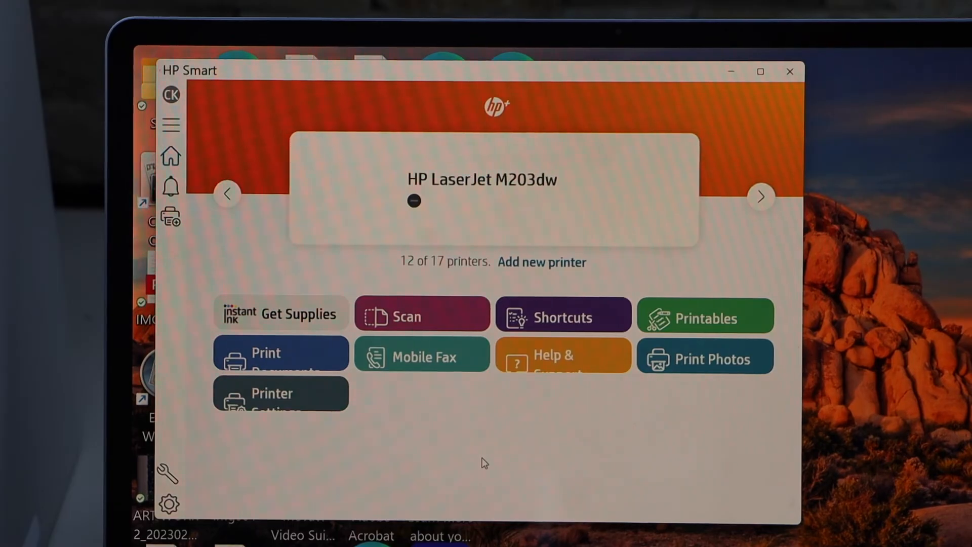